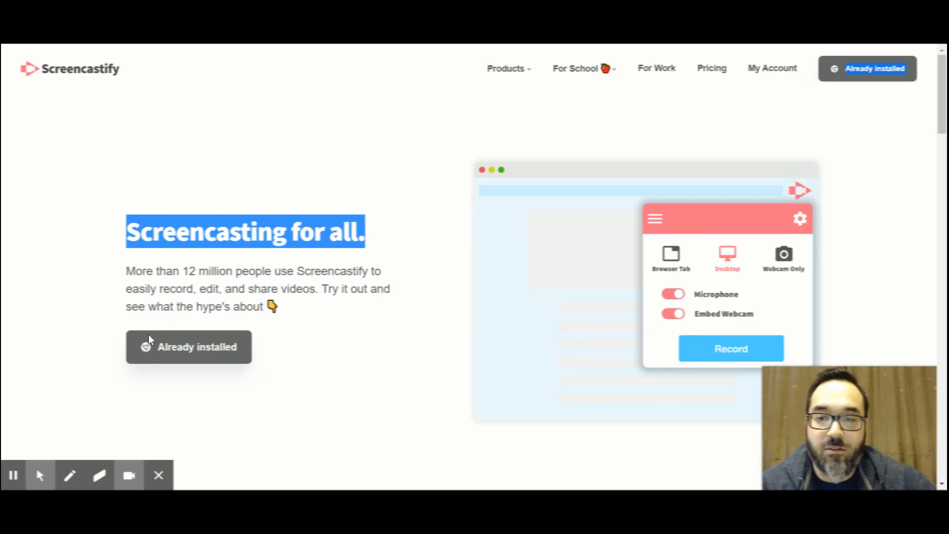
{"action": "mouse_move", "coordinate": [194, 357]}
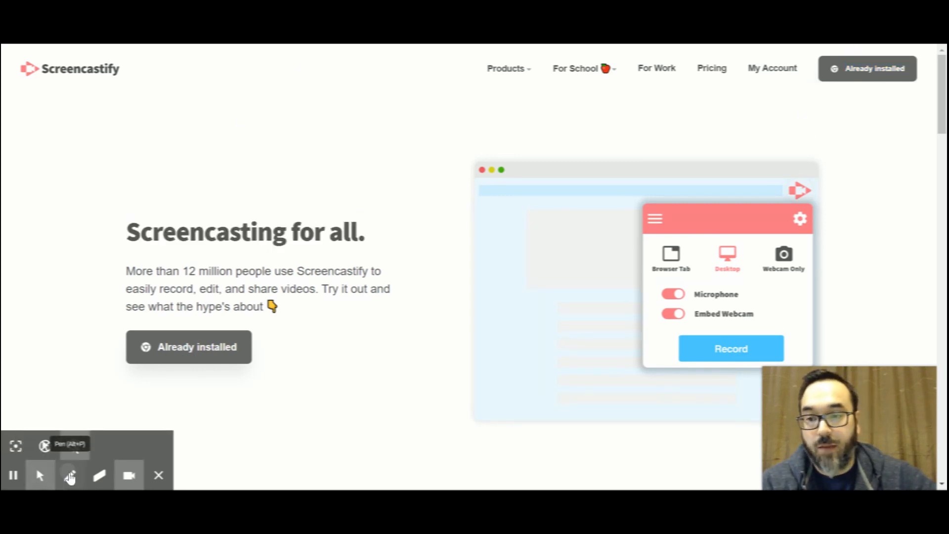
Step: Draw a green x² and underline on the webpage, then write and erase a cyan 3
{"action": "left_click", "coordinate": [70, 475]}
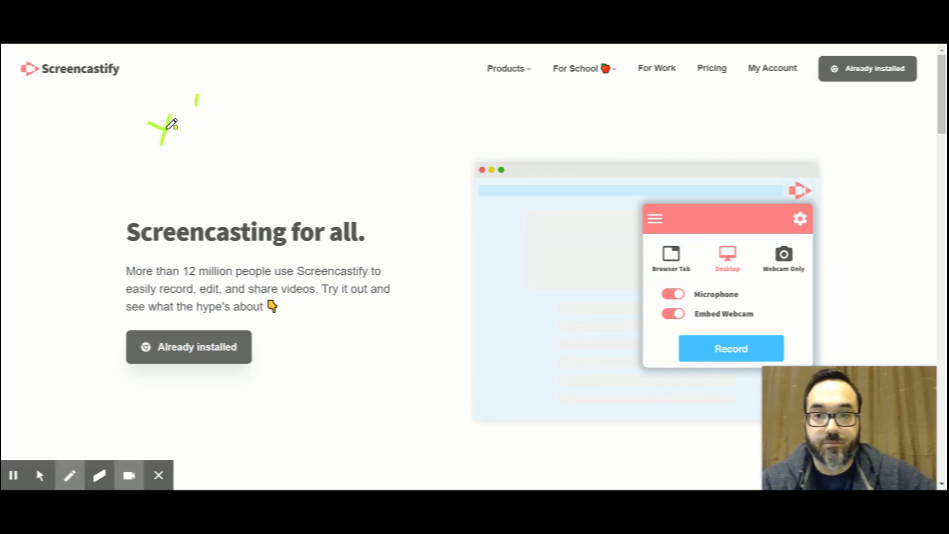
{"action": "left_click_drag", "start_coordinate": [175, 145], "coordinate": [230, 140]}
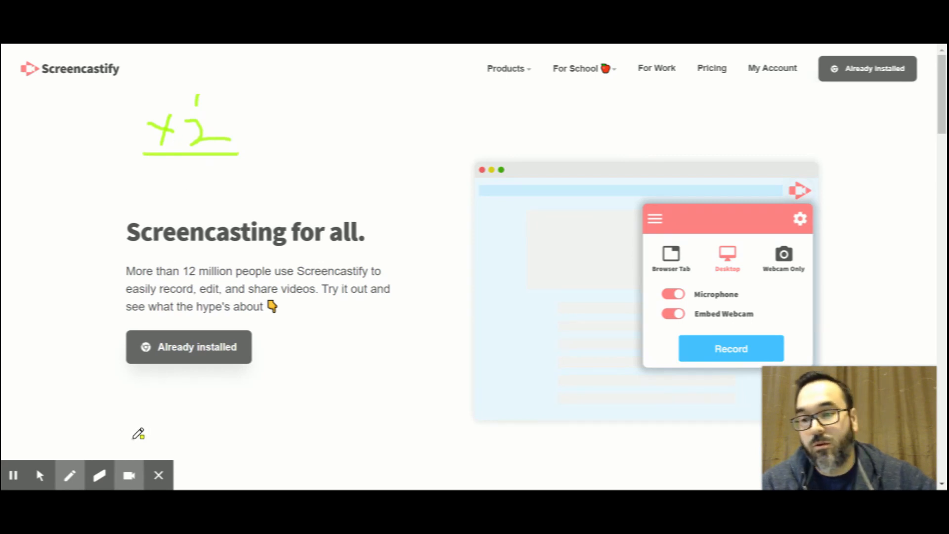
{"action": "left_click", "coordinate": [69, 475]}
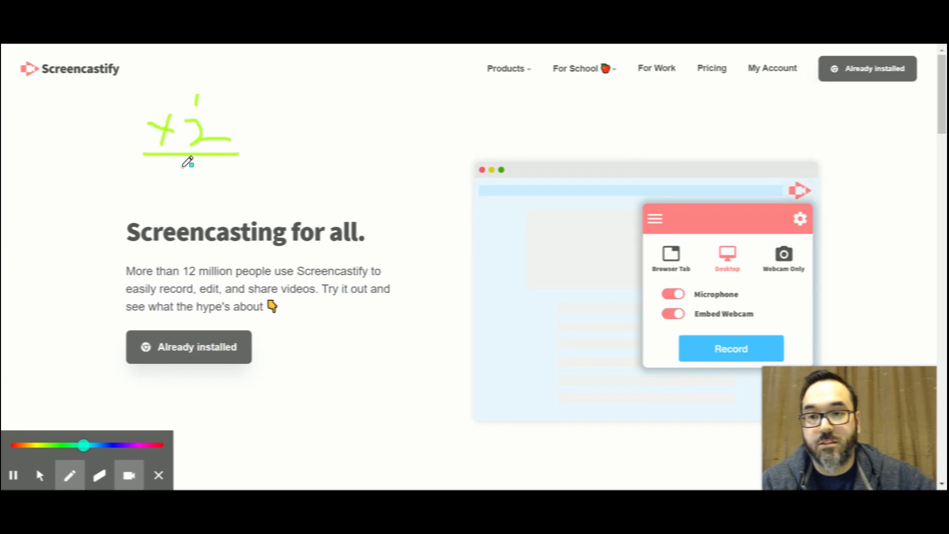
{"action": "left_click_drag", "start_coordinate": [193, 170], "coordinate": [202, 188]}
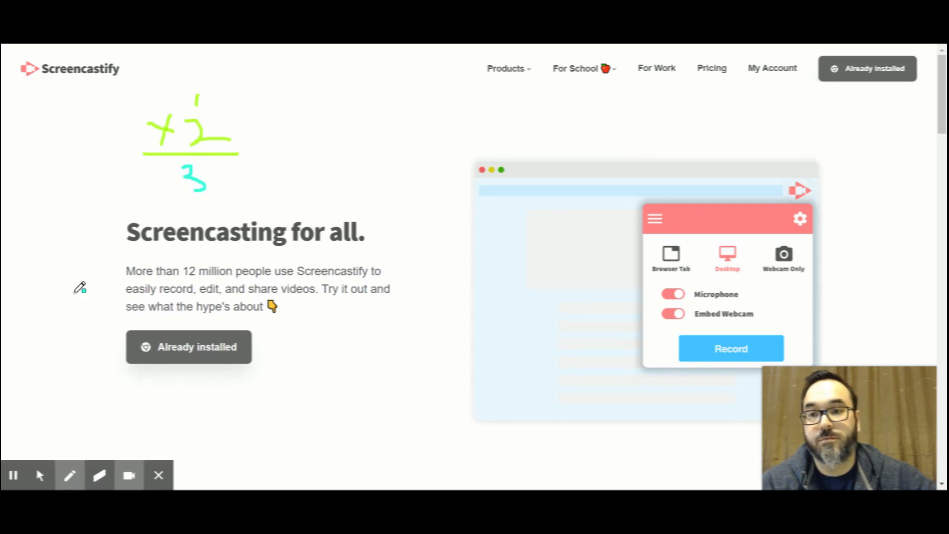
{"action": "left_click", "coordinate": [99, 475]}
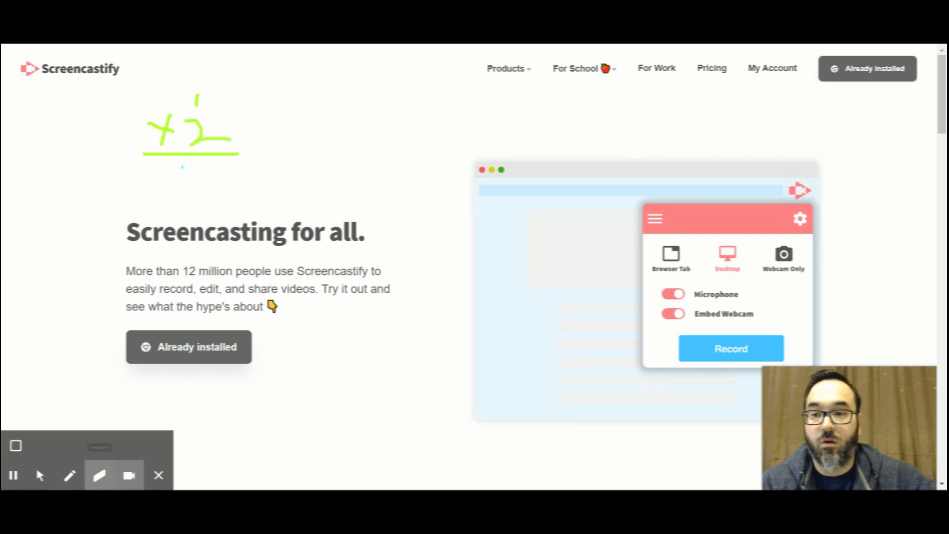
{"action": "left_click", "coordinate": [16, 446]}
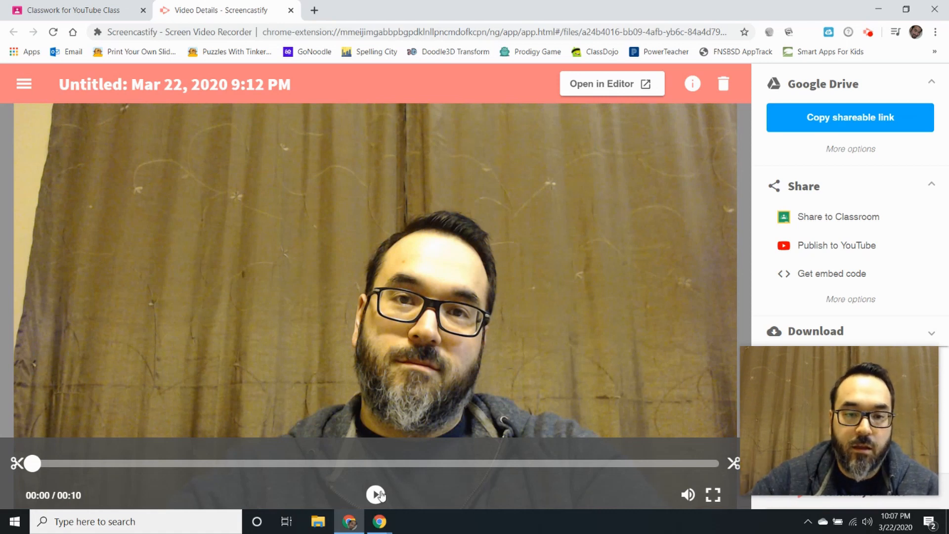
Step: Play the ten-second video on its details page, then pause it halfway
{"action": "left_click", "coordinate": [376, 494]}
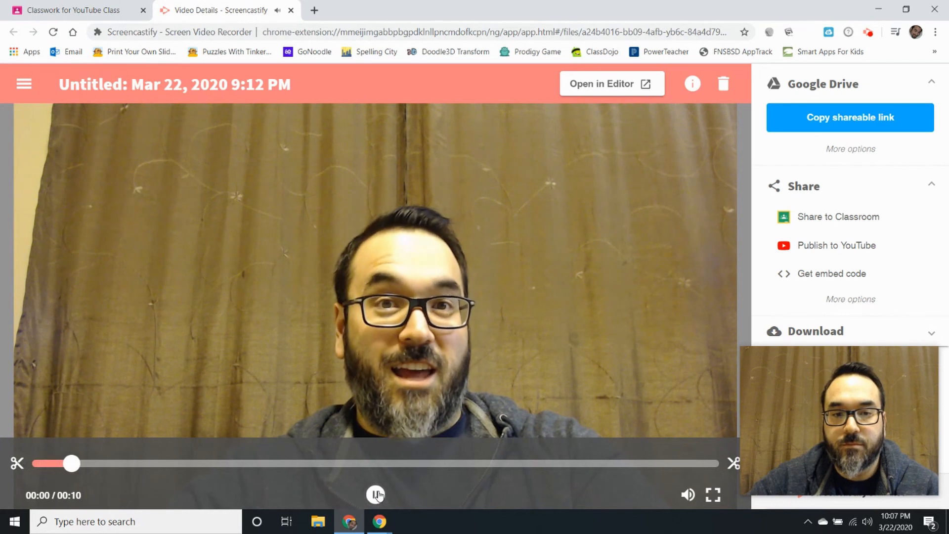
{"action": "left_click", "coordinate": [375, 494]}
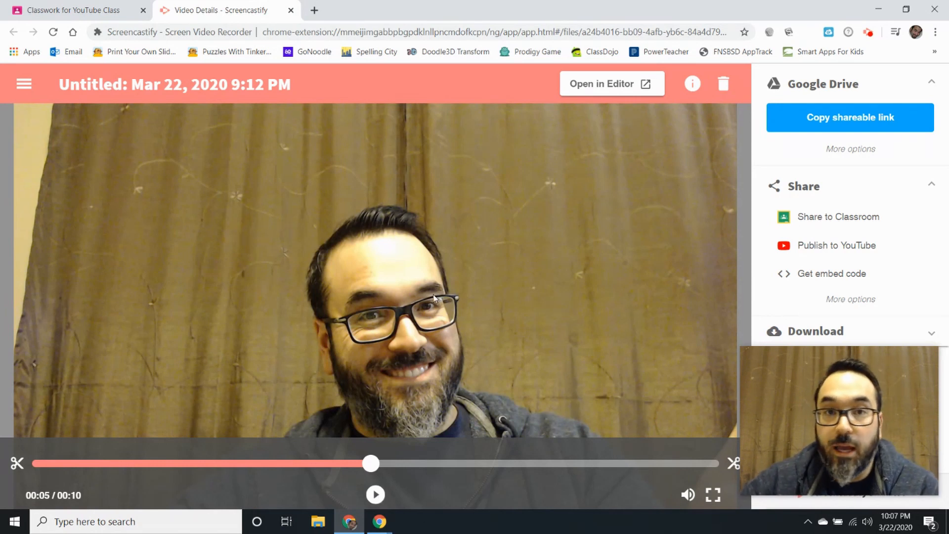
{"action": "mouse_move", "coordinate": [755, 276]}
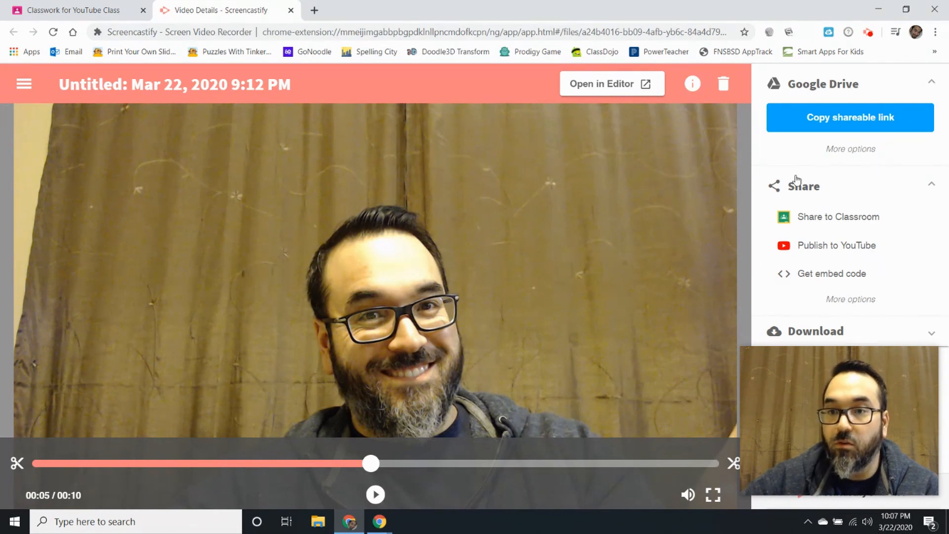
{"action": "mouse_move", "coordinate": [780, 213]}
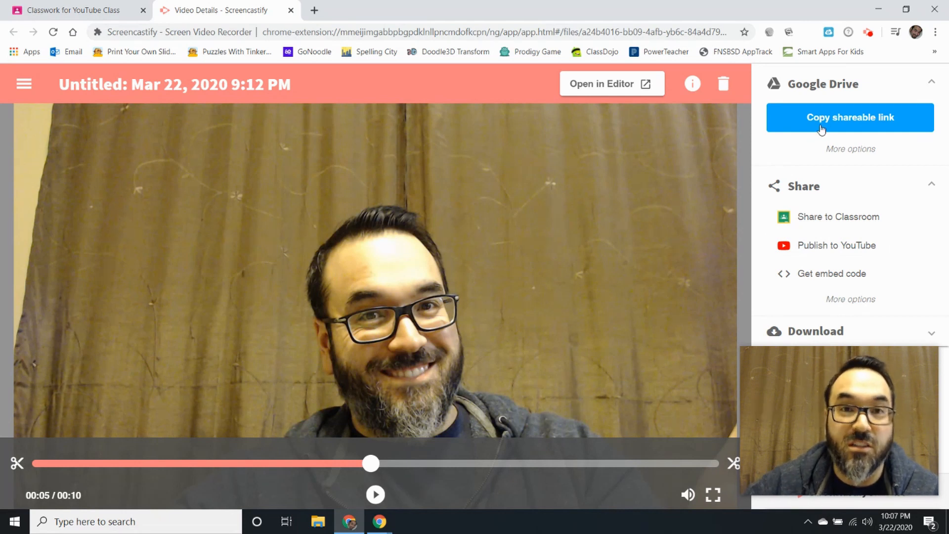
{"action": "mouse_move", "coordinate": [826, 207]}
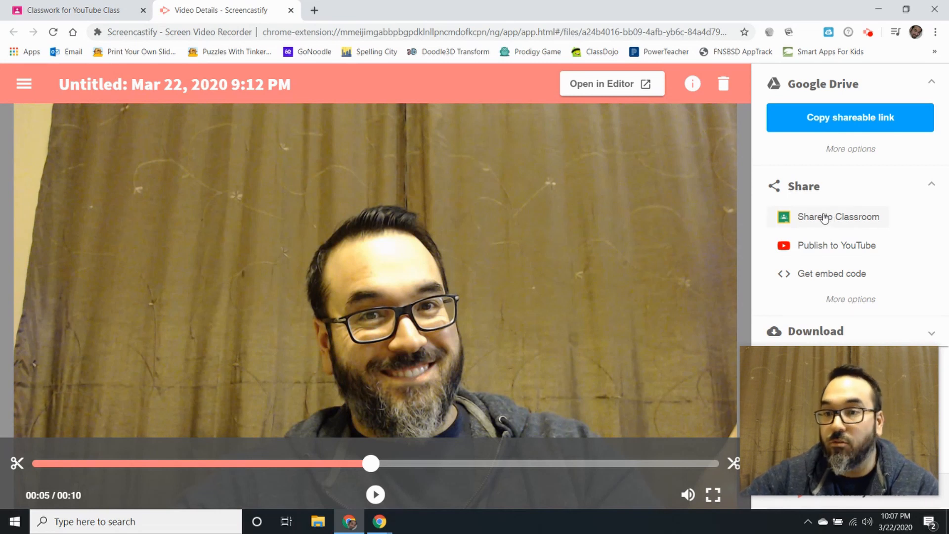
Step: Share the video to Classroom's YouTube Class as an Ask question action and continue
{"action": "left_click", "coordinate": [838, 217]}
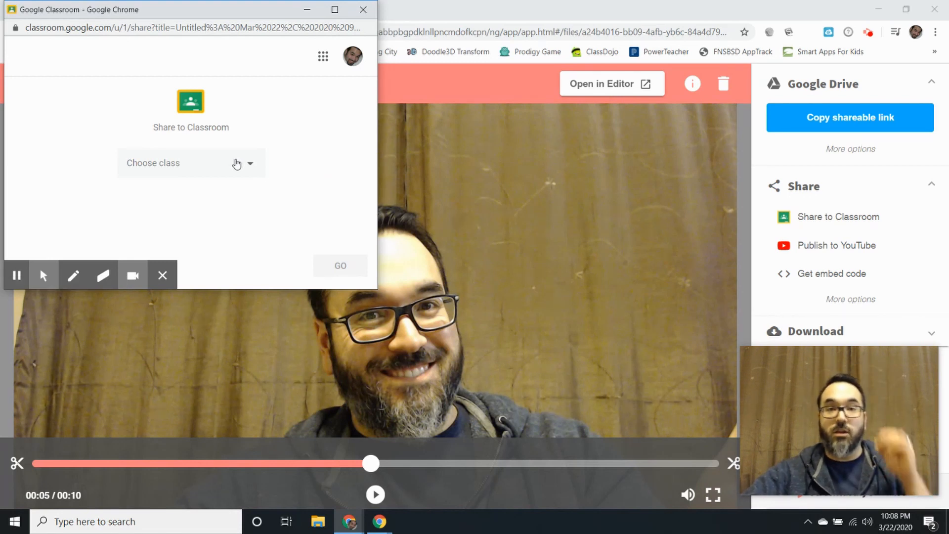
{"action": "left_click", "coordinate": [191, 162]}
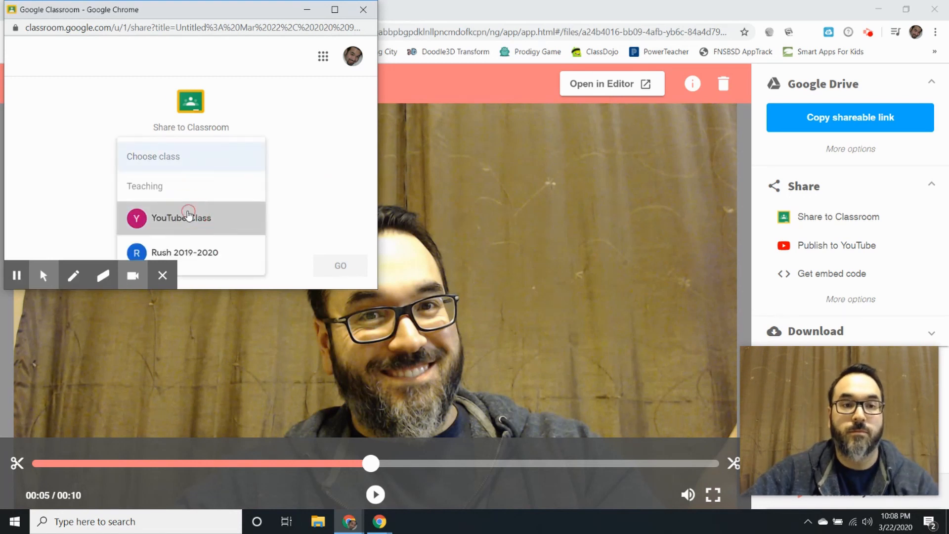
{"action": "left_click", "coordinate": [181, 218]}
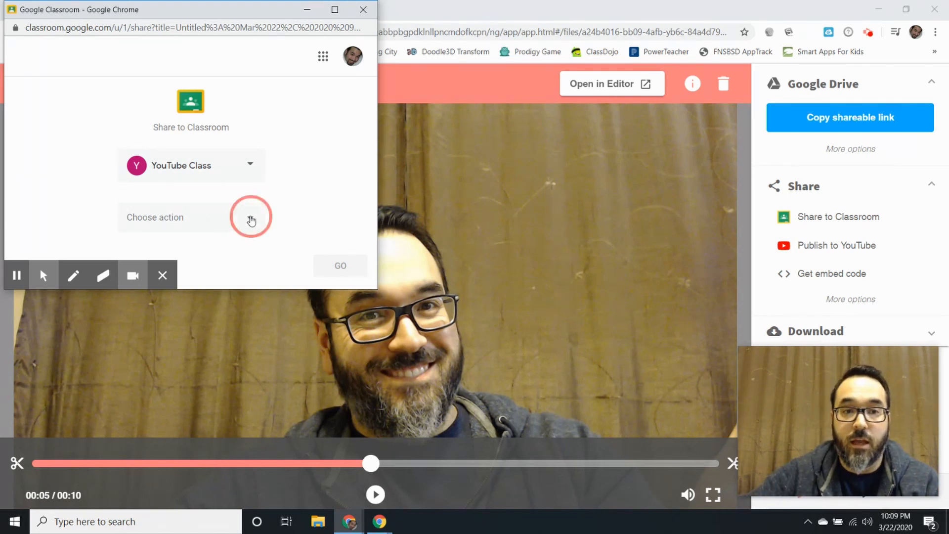
{"action": "left_click", "coordinate": [250, 217]}
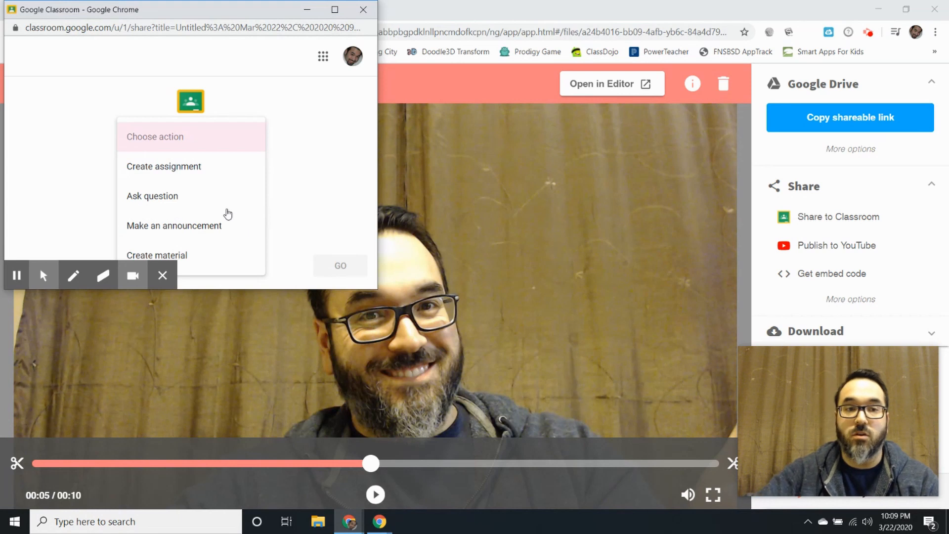
{"action": "mouse_move", "coordinate": [178, 200]}
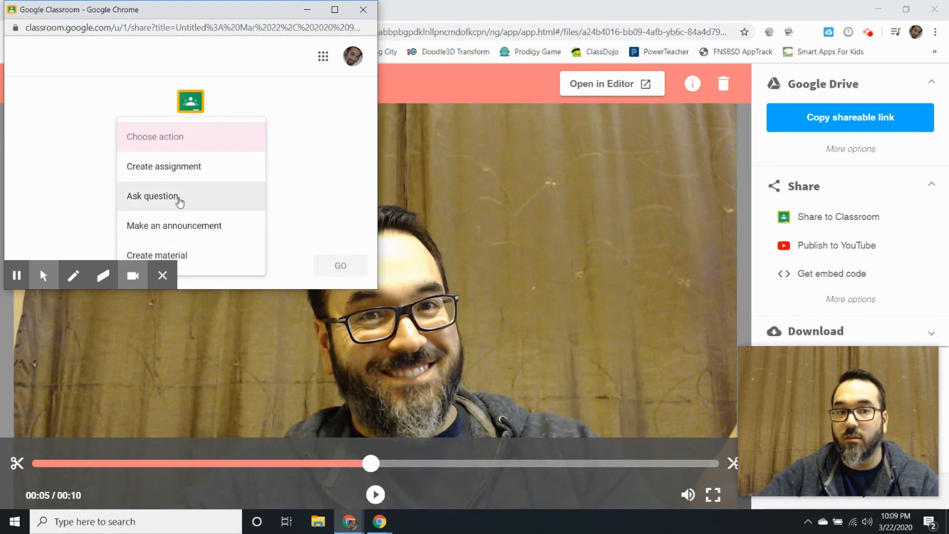
{"action": "left_click", "coordinate": [153, 196]}
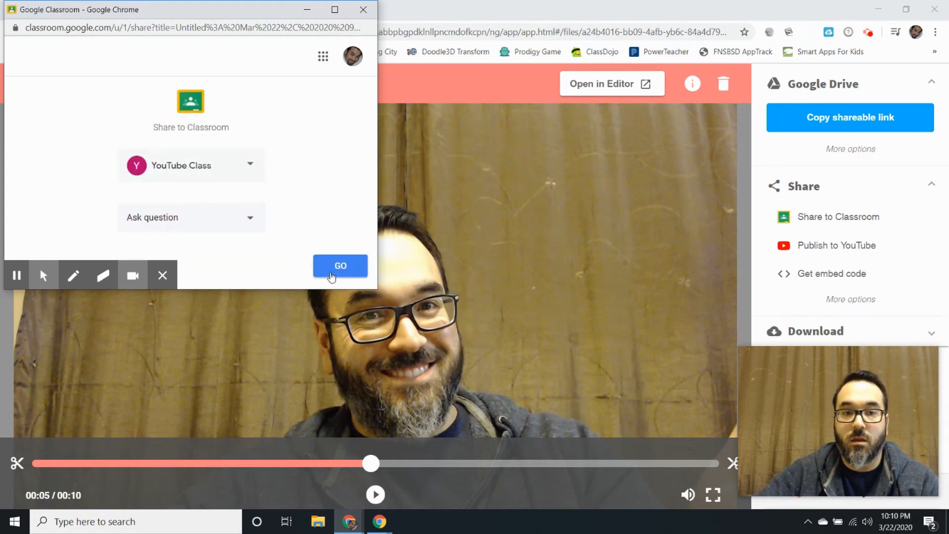
{"action": "left_click", "coordinate": [340, 266]}
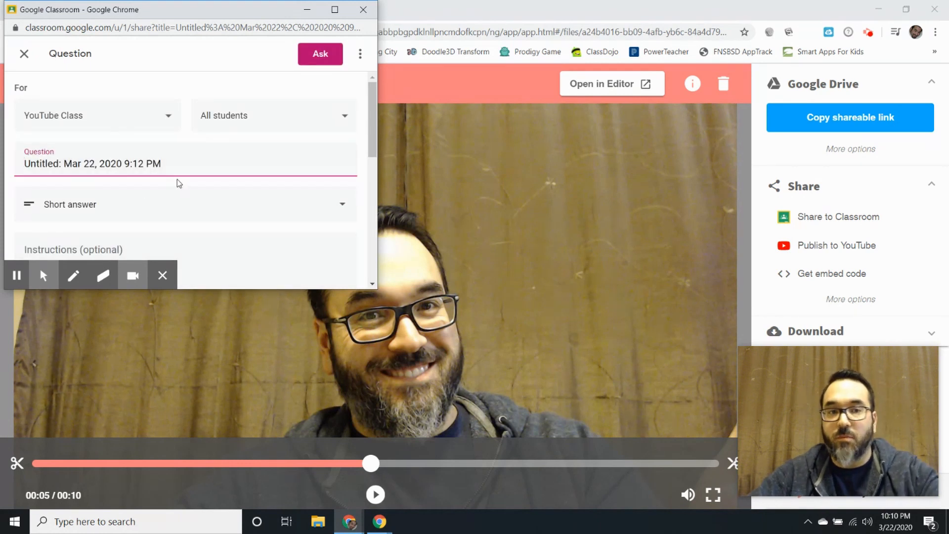
Step: Enter 'How was Spring Break?' as the question and 'Watch video. :)' as instructions
{"action": "type", "text": "How"}
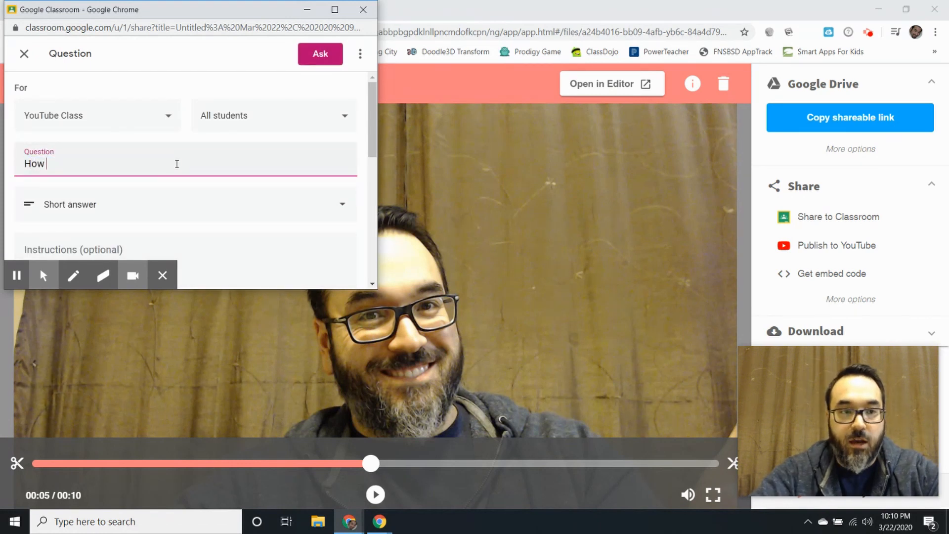
{"action": "type", "text": "was Spring B"}
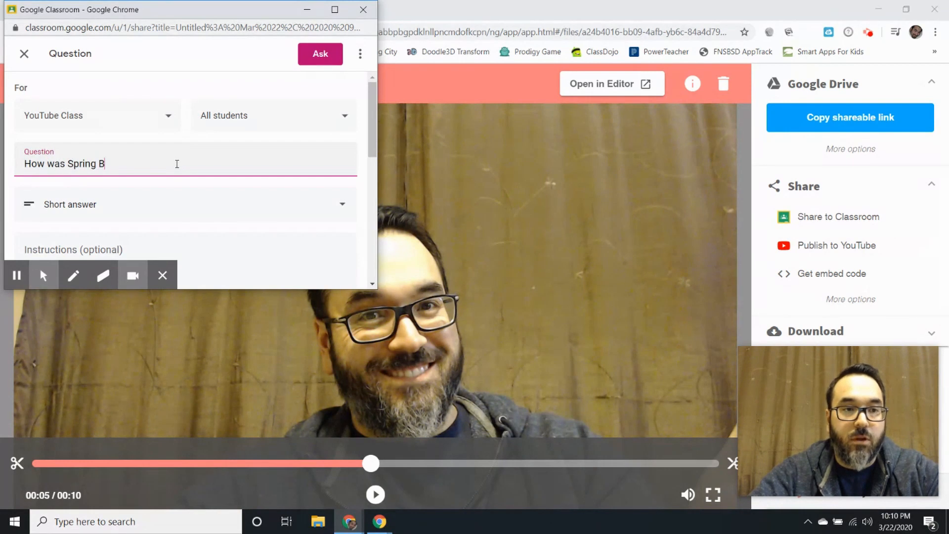
{"action": "type", "text": "reak?"}
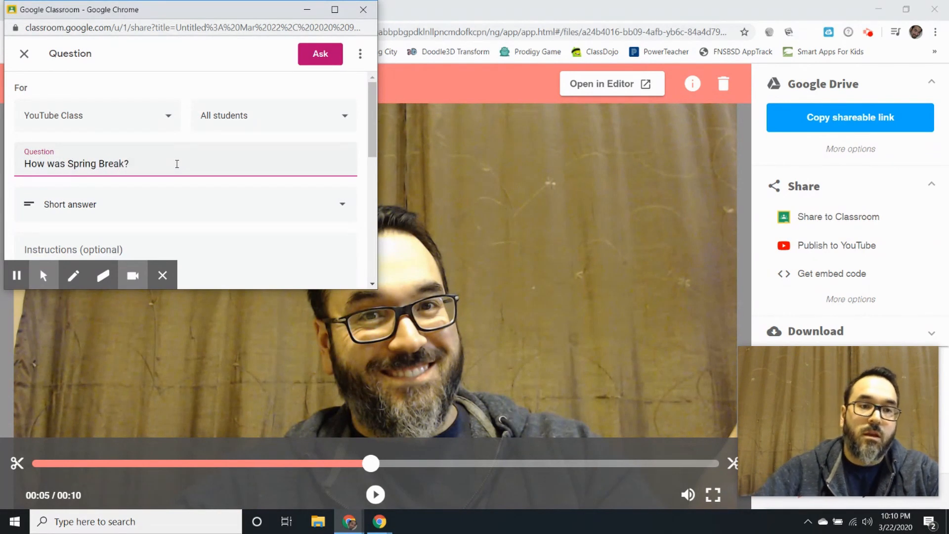
{"action": "mouse_move", "coordinate": [292, 117]}
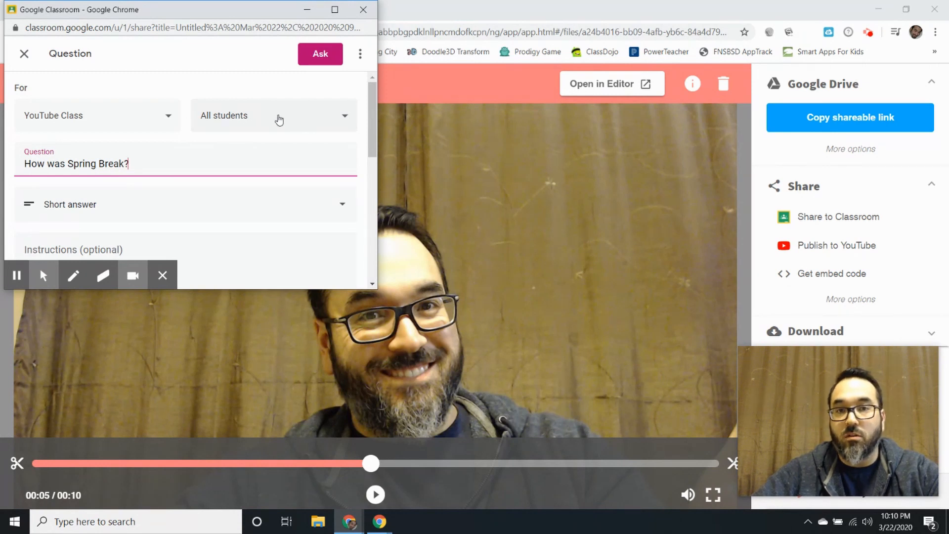
{"action": "scroll", "scroll_direction": "down", "scroll_amount": 3}
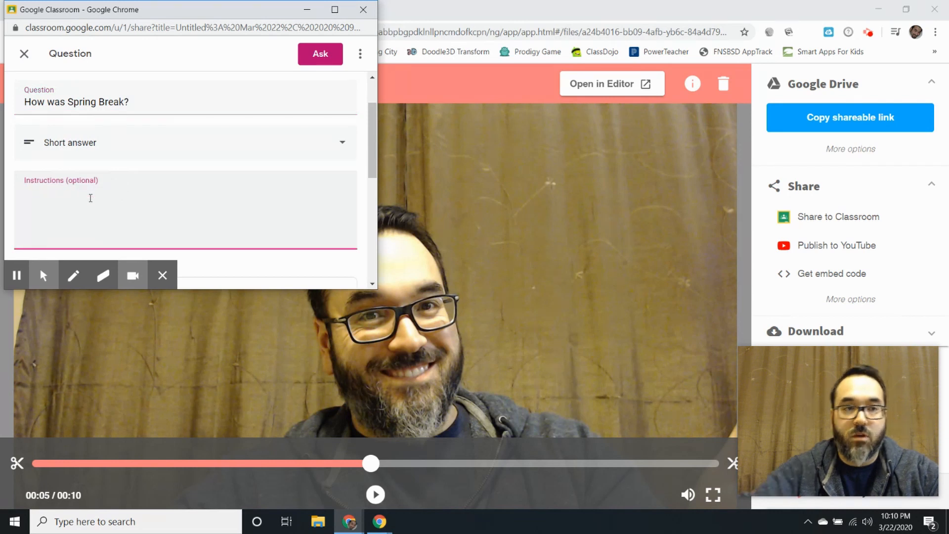
{"action": "type", "text": "Watch video. :)"}
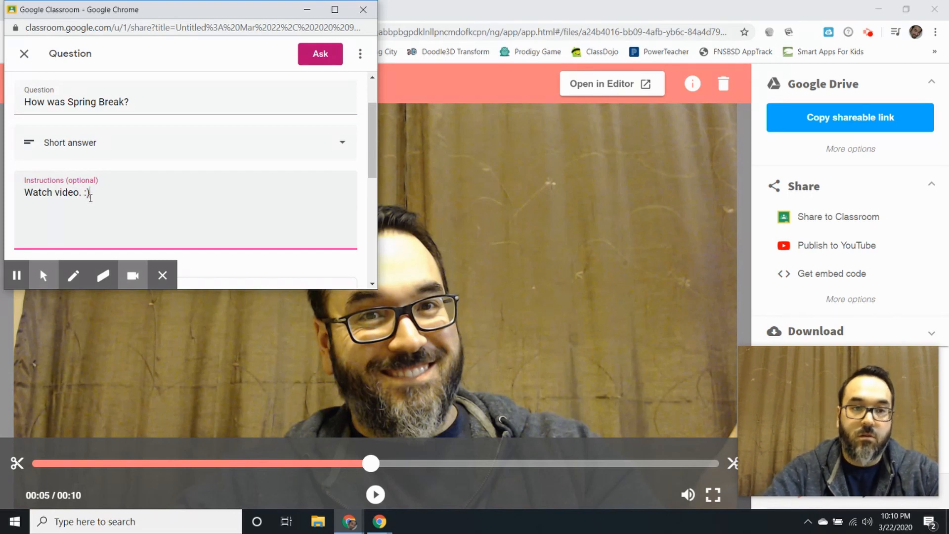
Step: Turn off student replies, allow answer editing, post the question, and close the confirmation
{"action": "scroll", "scroll_direction": "down", "scroll_amount": 3}
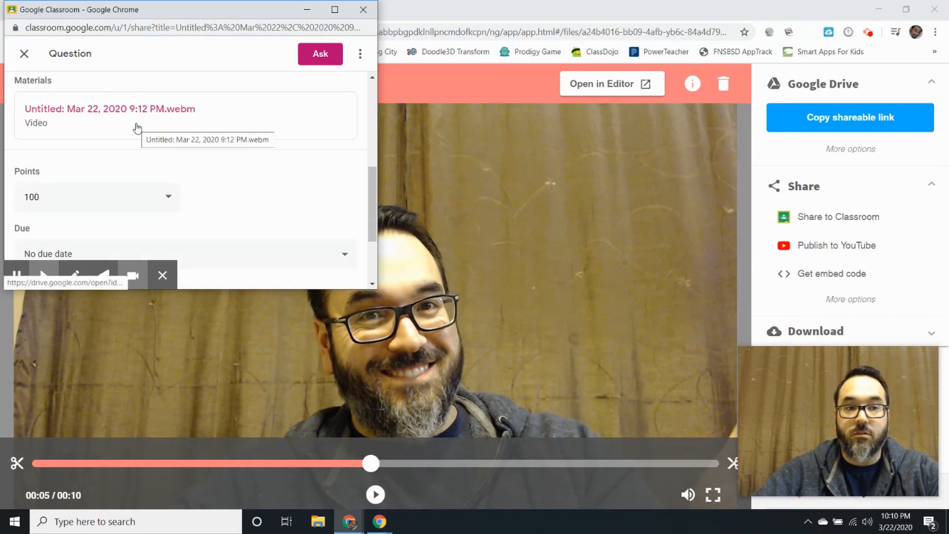
{"action": "scroll", "scroll_direction": "down", "scroll_amount": 3}
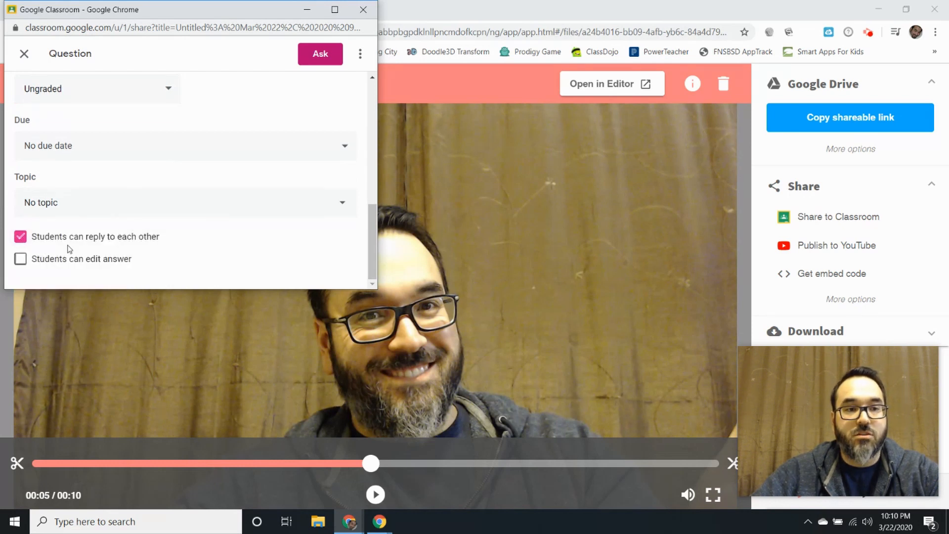
{"action": "left_click", "coordinate": [20, 236]}
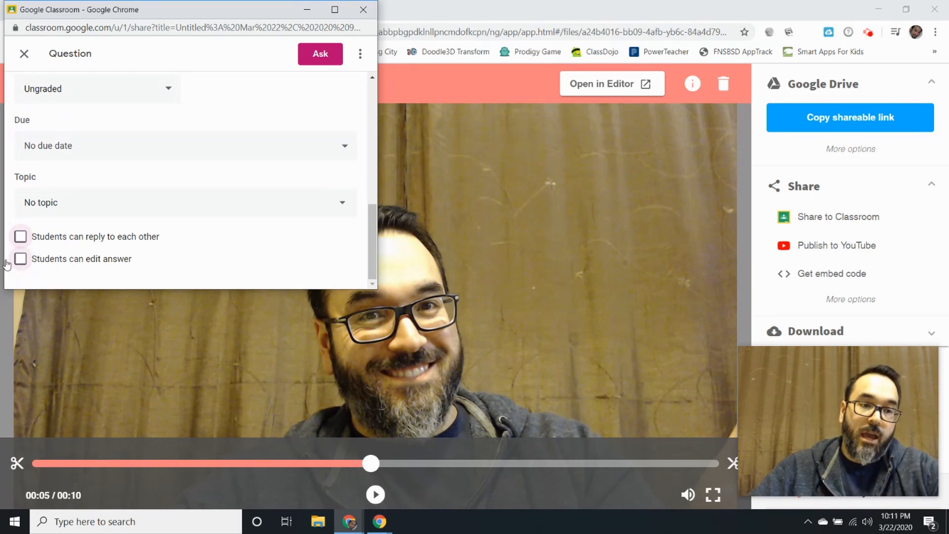
{"action": "left_click", "coordinate": [20, 258]}
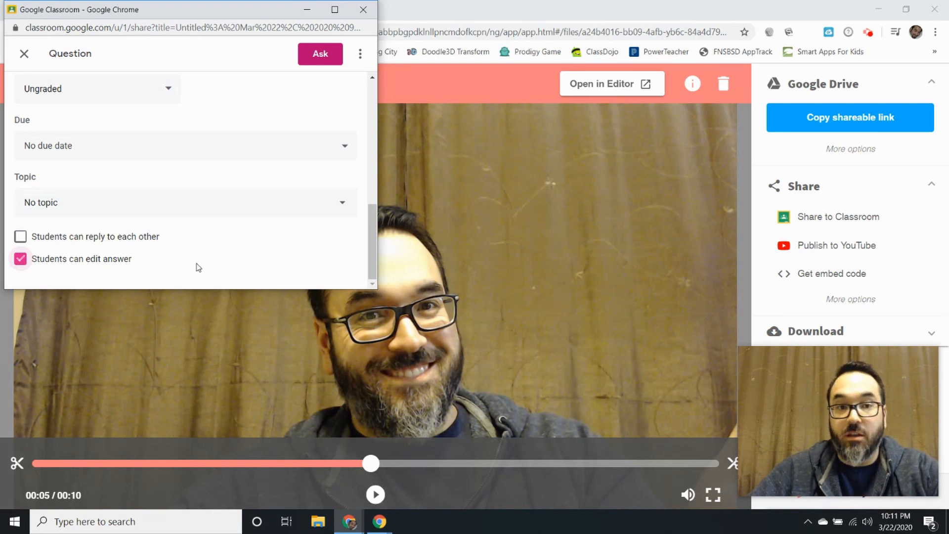
{"action": "left_click", "coordinate": [320, 54]}
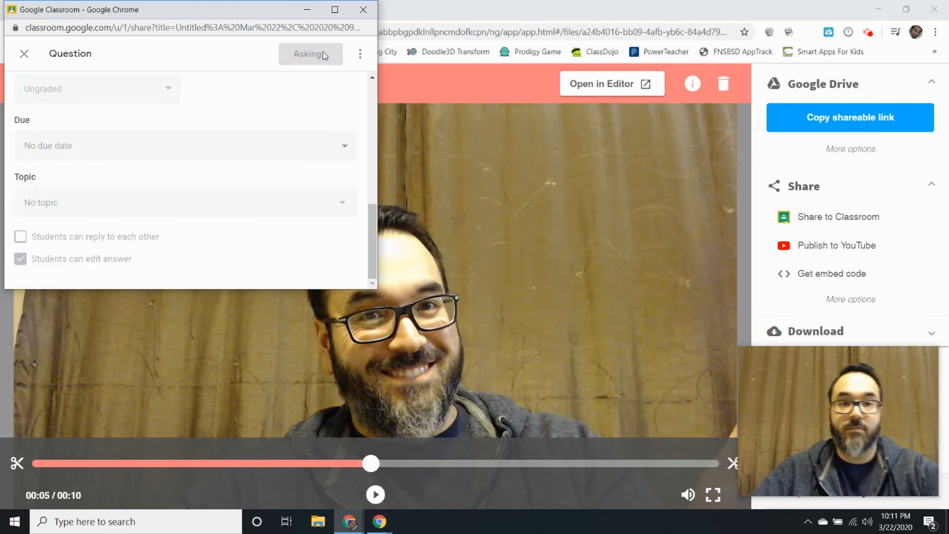
{"action": "left_click", "coordinate": [310, 54]}
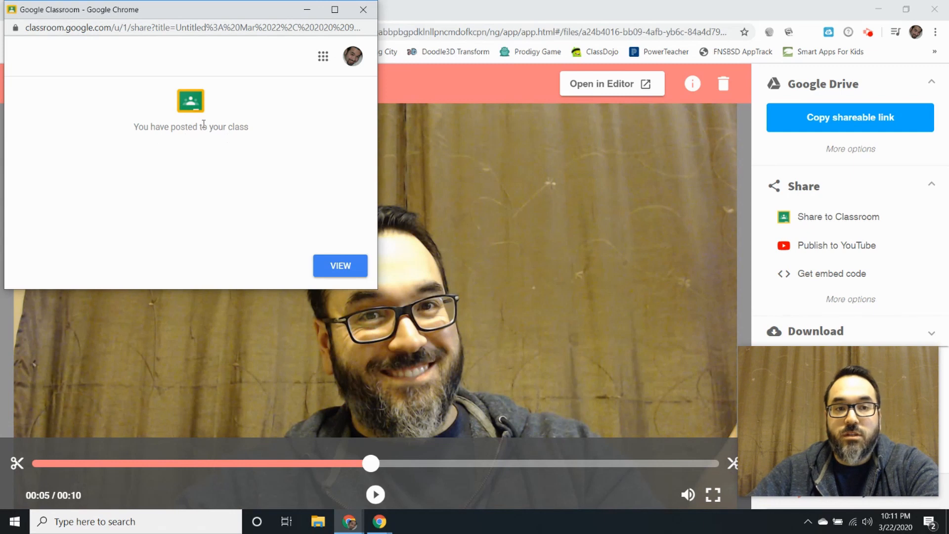
{"action": "left_click", "coordinate": [363, 9]}
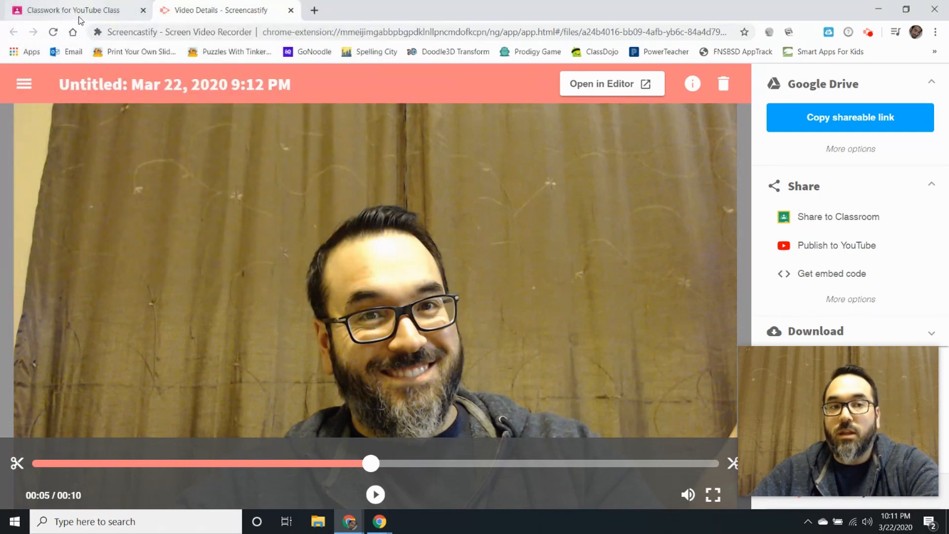
Step: Go to Classwork and choose Edit on the Spring break question
{"action": "left_click", "coordinate": [70, 11]}
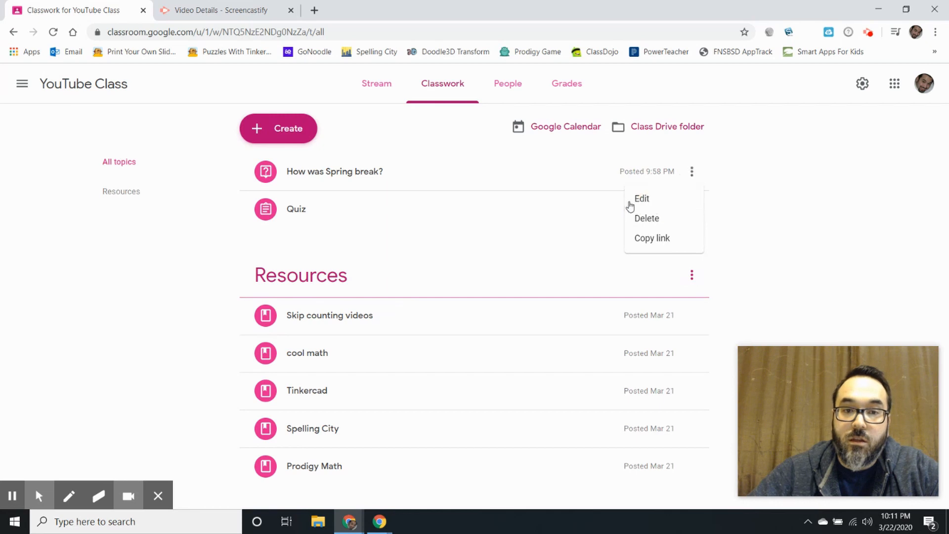
{"action": "left_click", "coordinate": [640, 199]}
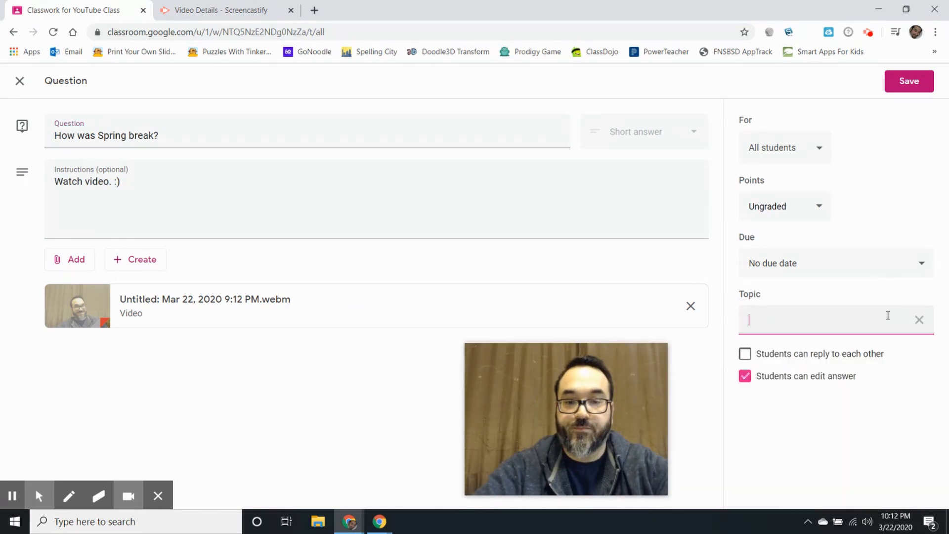
Step: Assign the question to a new topic 'Eru2001 Videos' and save
{"action": "type", "text": "E"}
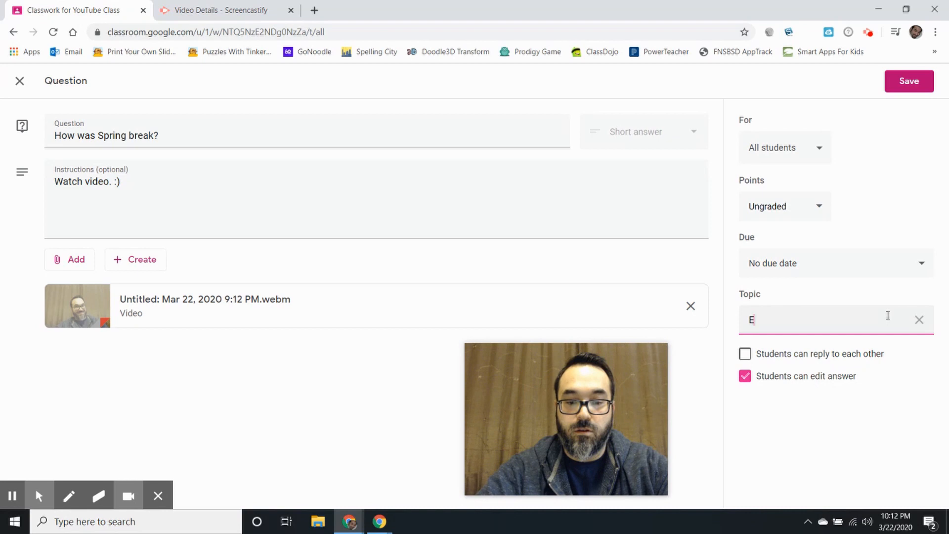
{"action": "type", "text": "ru2001"}
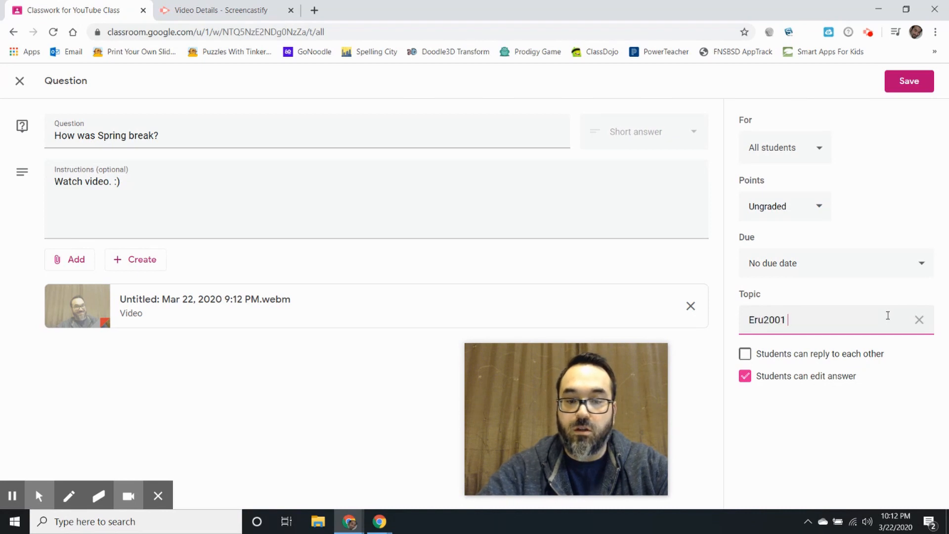
{"action": "type", "text": "Videos"}
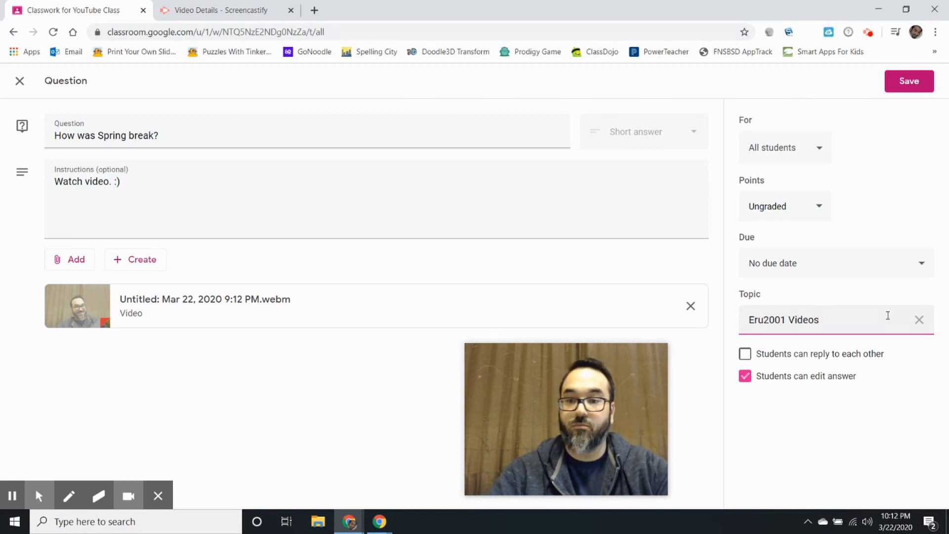
{"action": "left_click", "coordinate": [908, 80]}
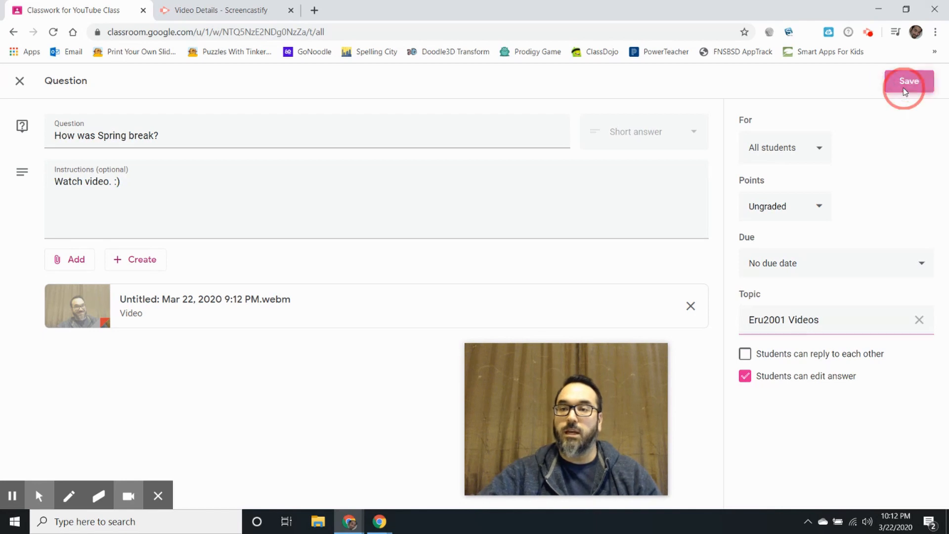
{"action": "left_click", "coordinate": [908, 81]}
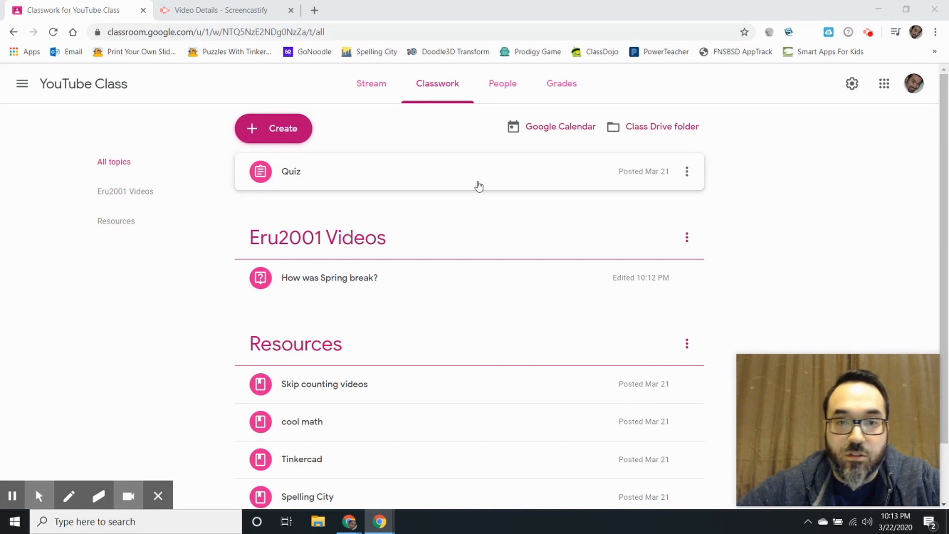
{"action": "mouse_move", "coordinate": [387, 175]}
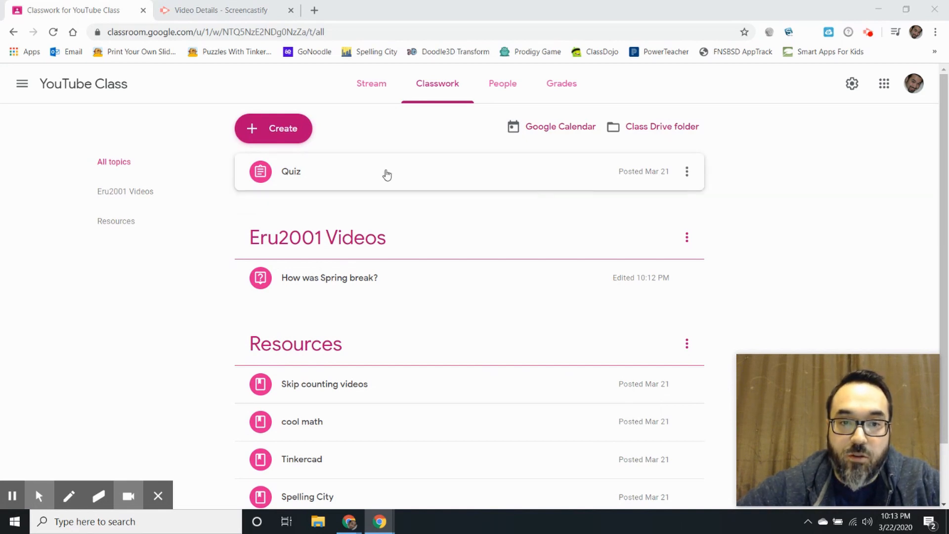